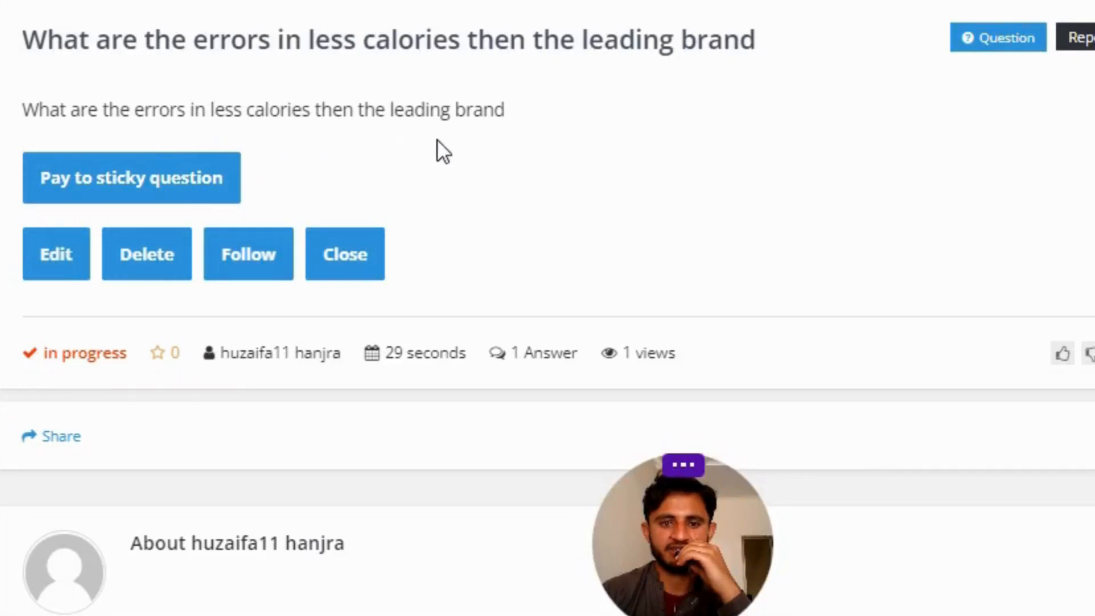
pyautogui.scroll(-3)
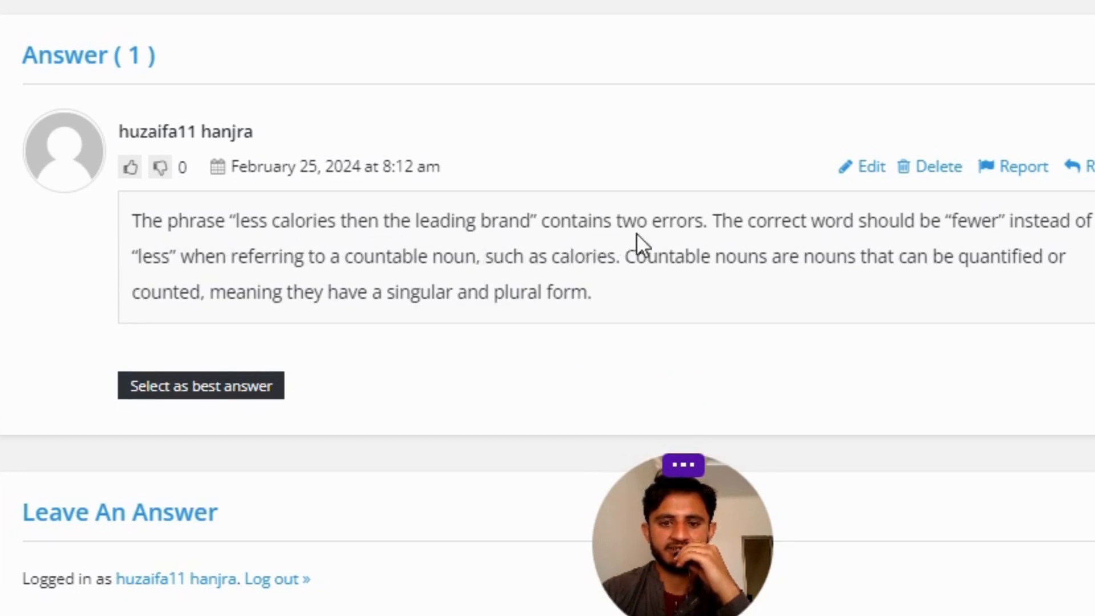
pyautogui.moveTo(916, 233)
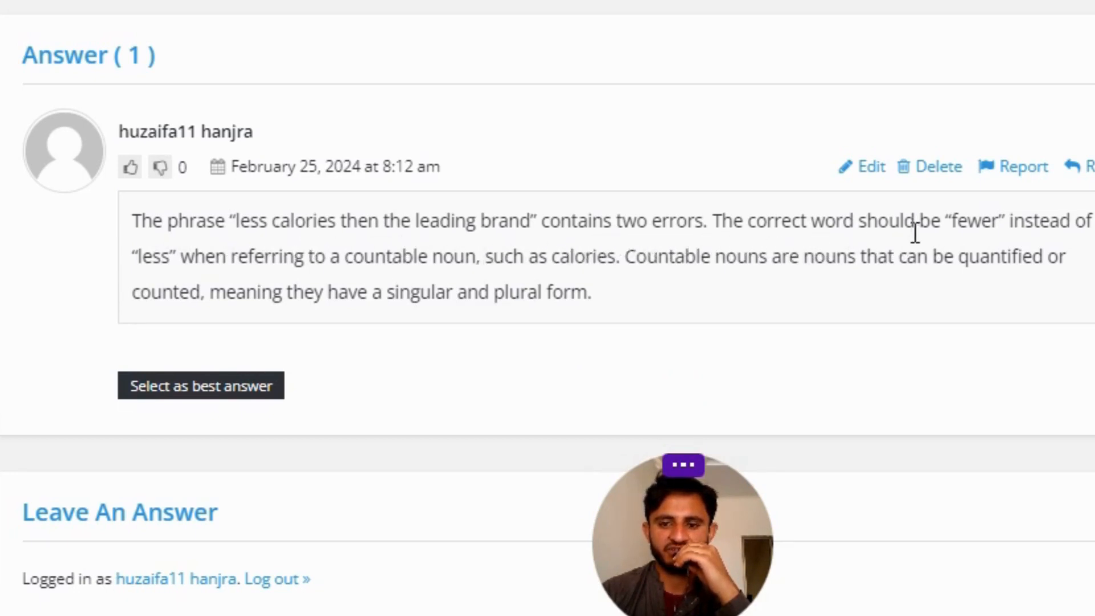
pyautogui.moveTo(178, 287)
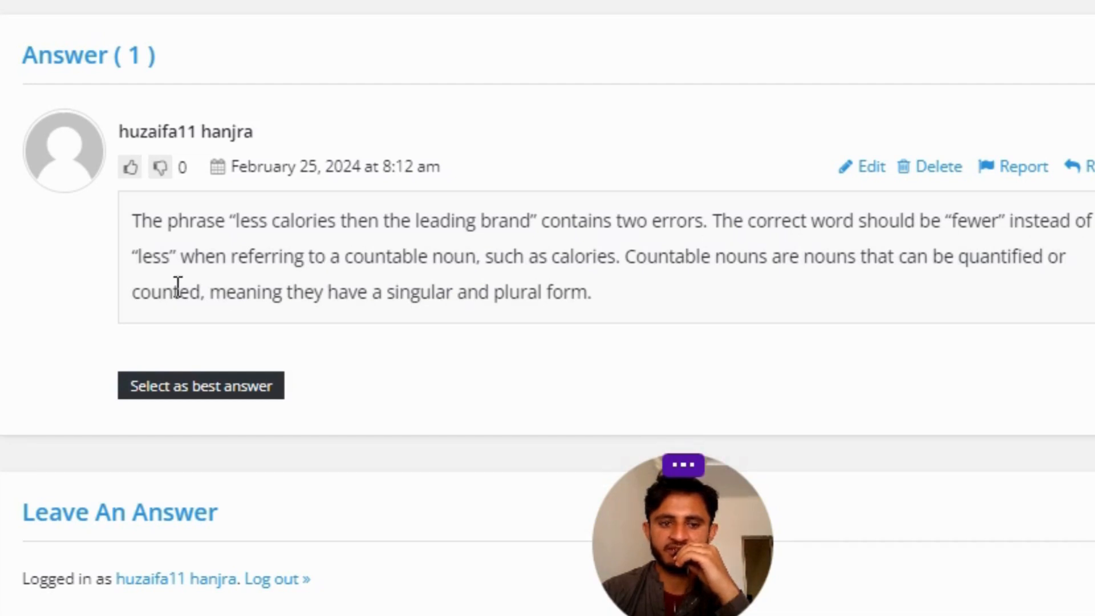
pyautogui.moveTo(474, 288)
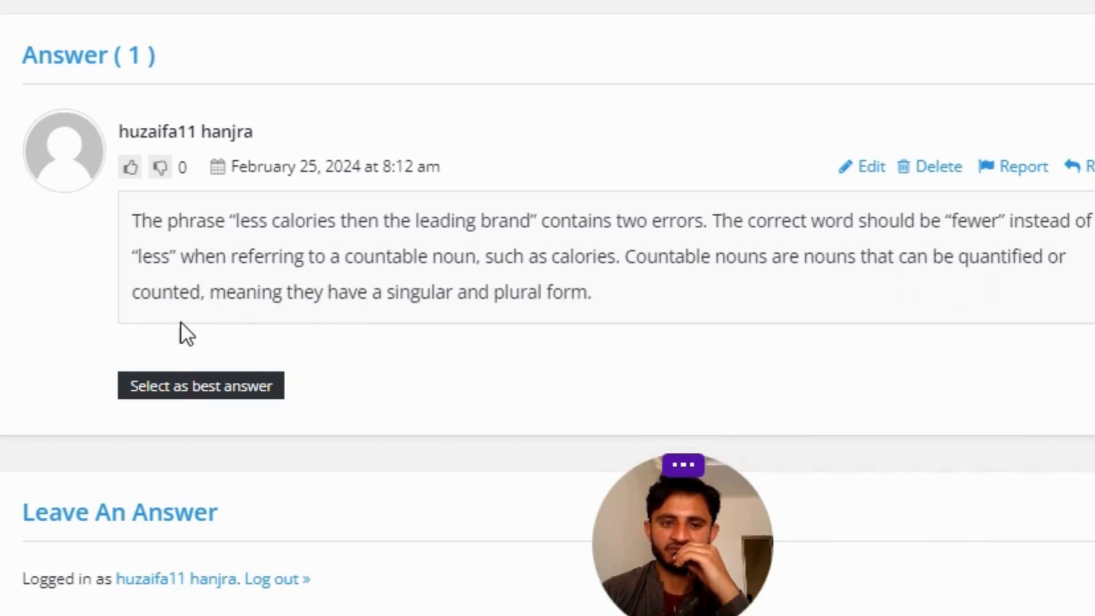
pyautogui.moveTo(434, 326)
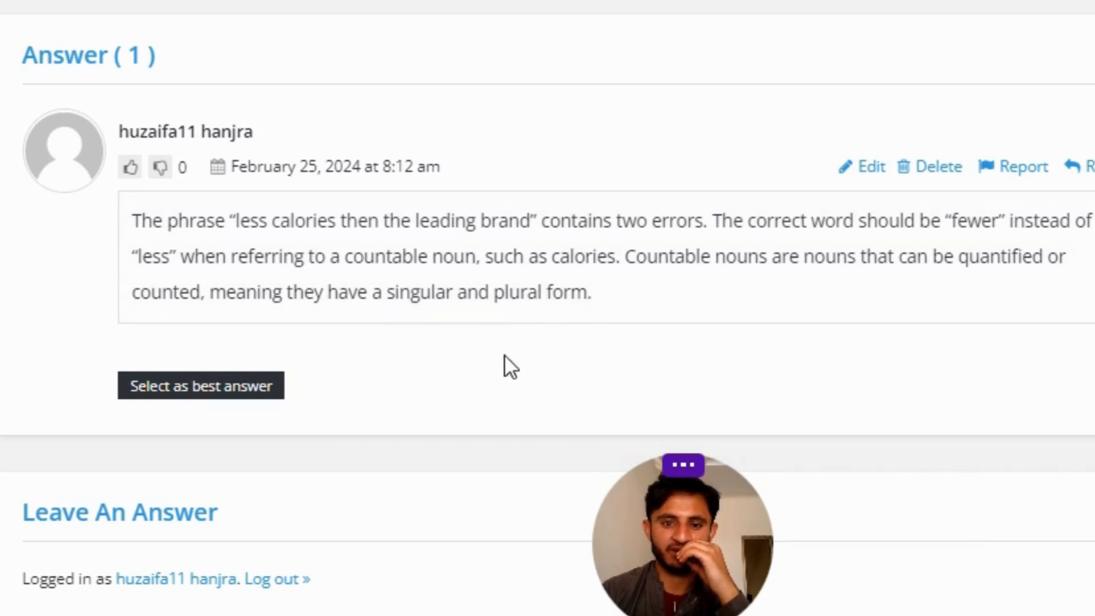
pyautogui.moveTo(417, 450)
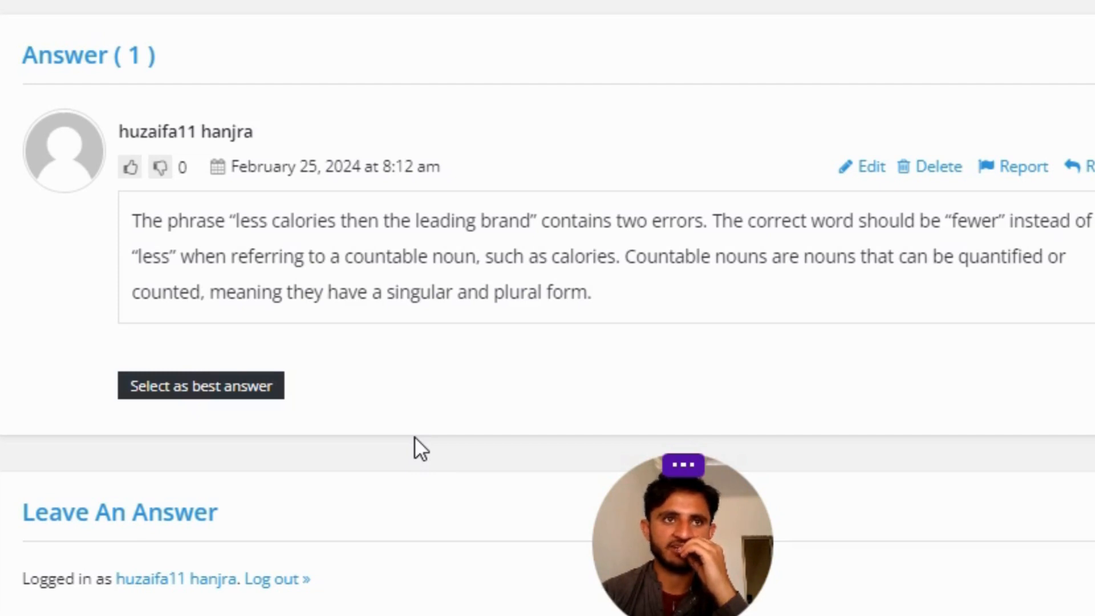
pyautogui.moveTo(479, 417)
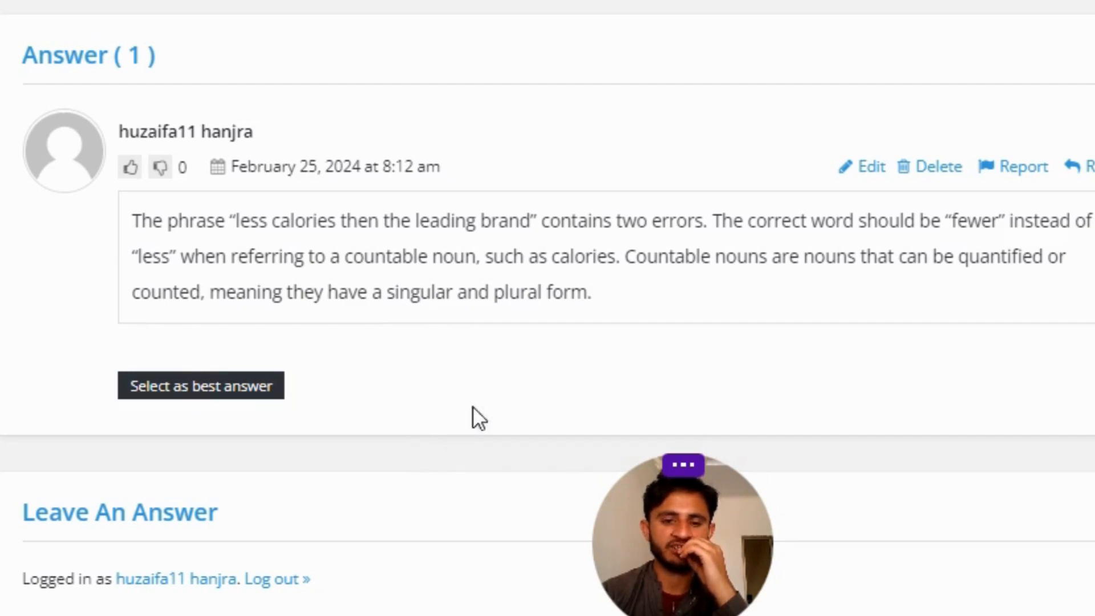